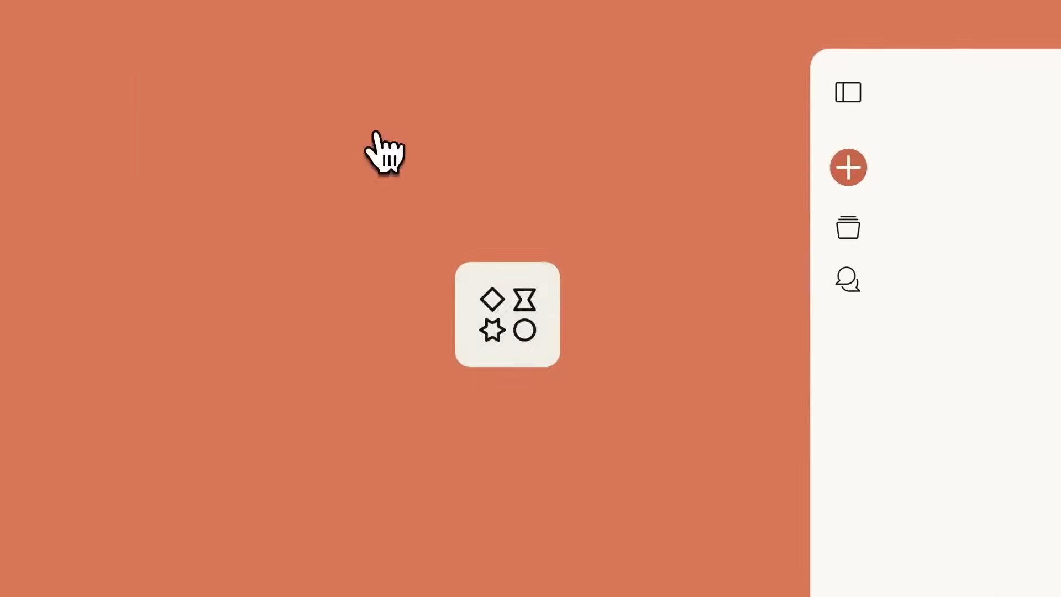
# Step: Ask Claude to create an interactive drum machine, yielding the Rhythm Machine sequencer
pyautogui.write('Create an interactive drum machine so I can make some f')
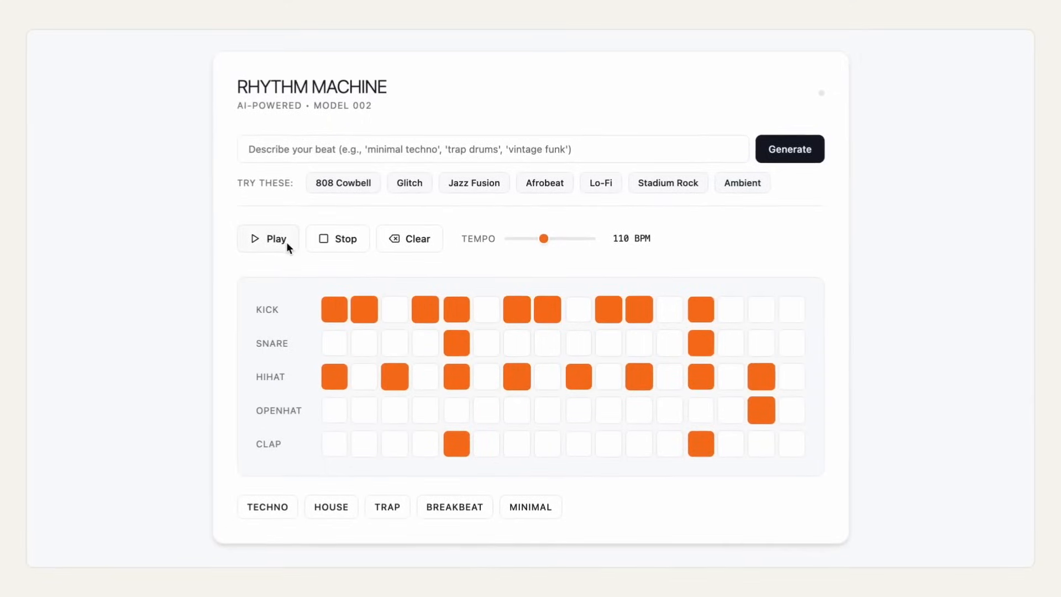
# Step: Play the Rhythm Machine beat and drop discs in Join Dots until You Win appears
pyautogui.click(267, 238)
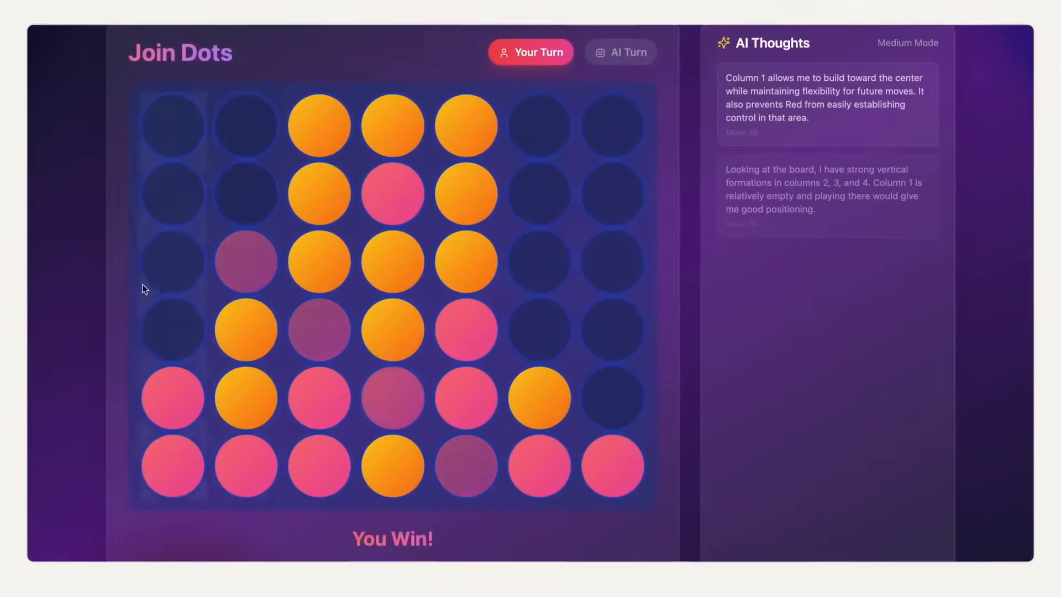
pyautogui.moveTo(450, 183); pyautogui.dragTo(450, 185)
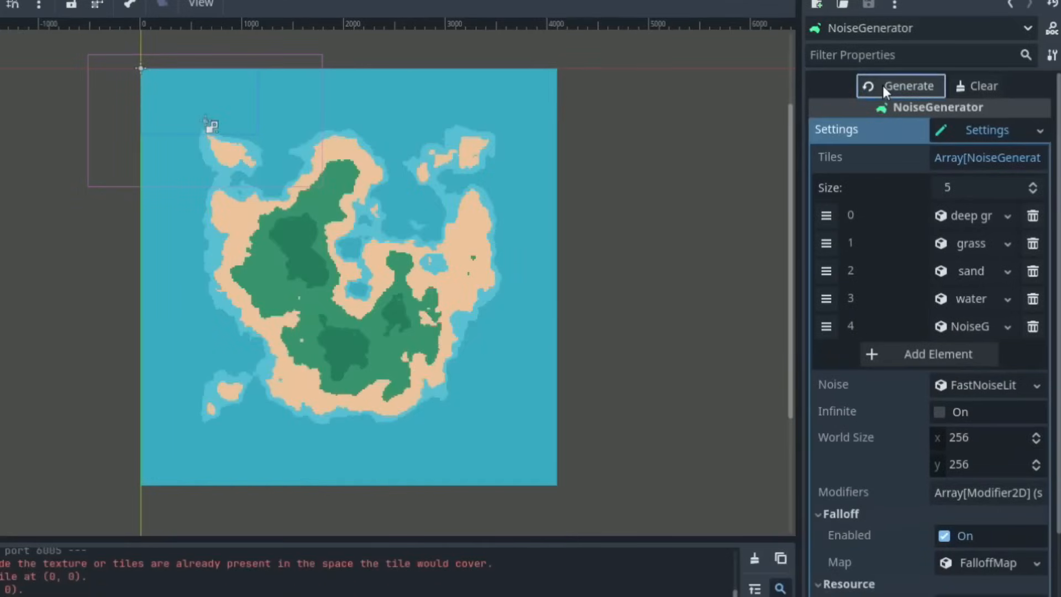
# Step: Generate the island tile map from the NoiseGenerator inspector settings
pyautogui.click(899, 86)
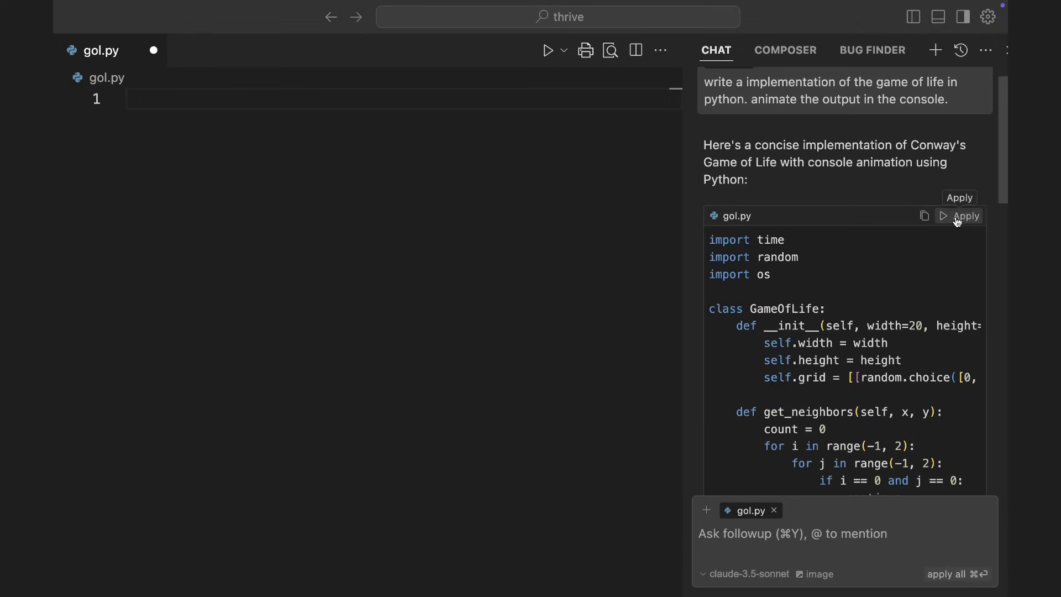
# Step: Apply the AI's Game of Life code to gol.py and run python gol.py in the terminal
pyautogui.click(966, 215)
pyautogui.write('python gol.py')
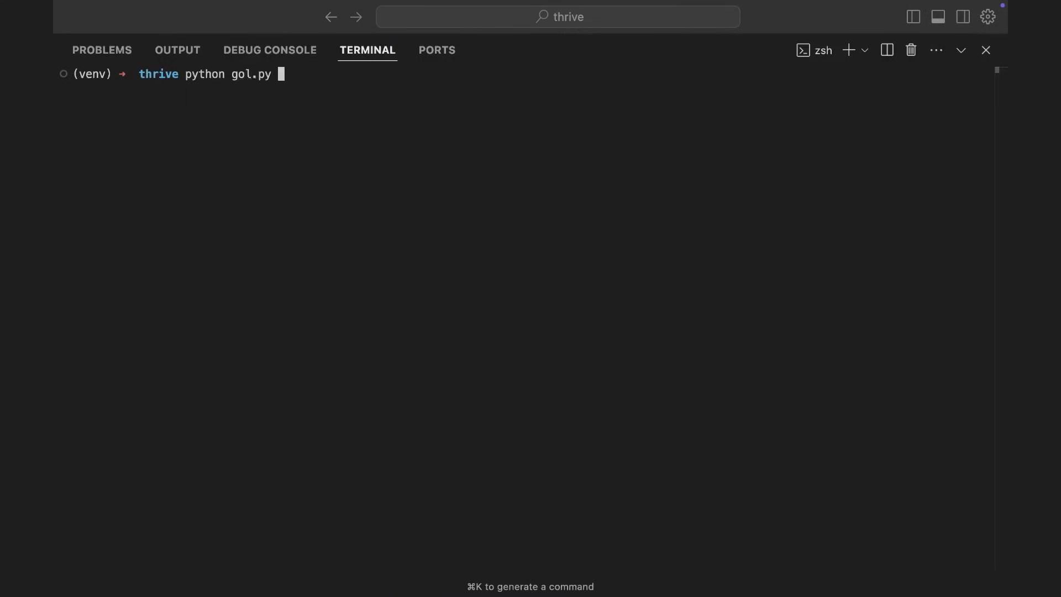
pyautogui.press('Enter')
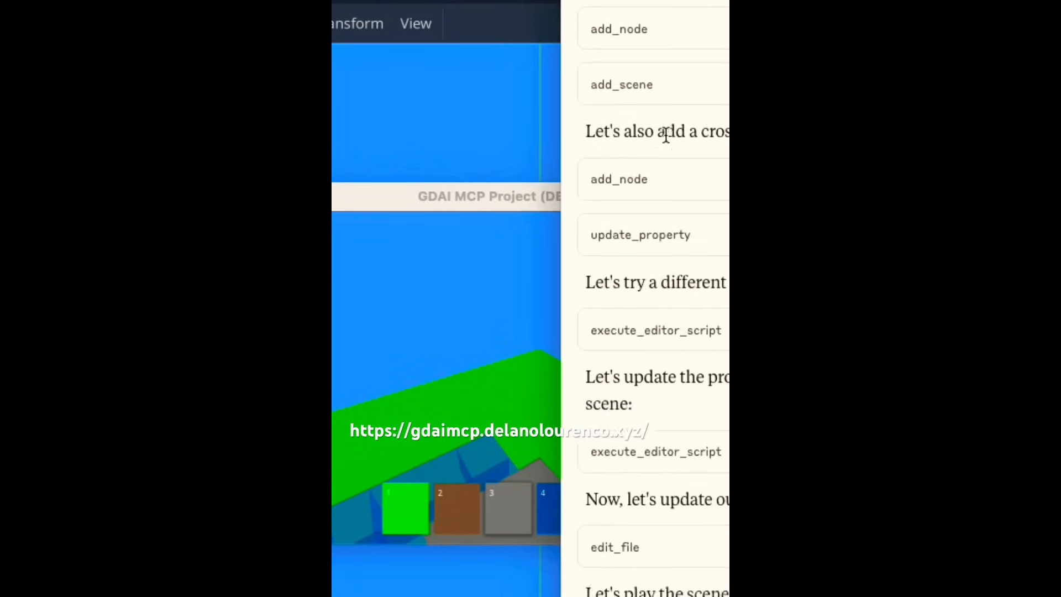
# Step: Scroll through the AI tool-call log while the red-car driving game runs
pyautogui.scroll(-3)
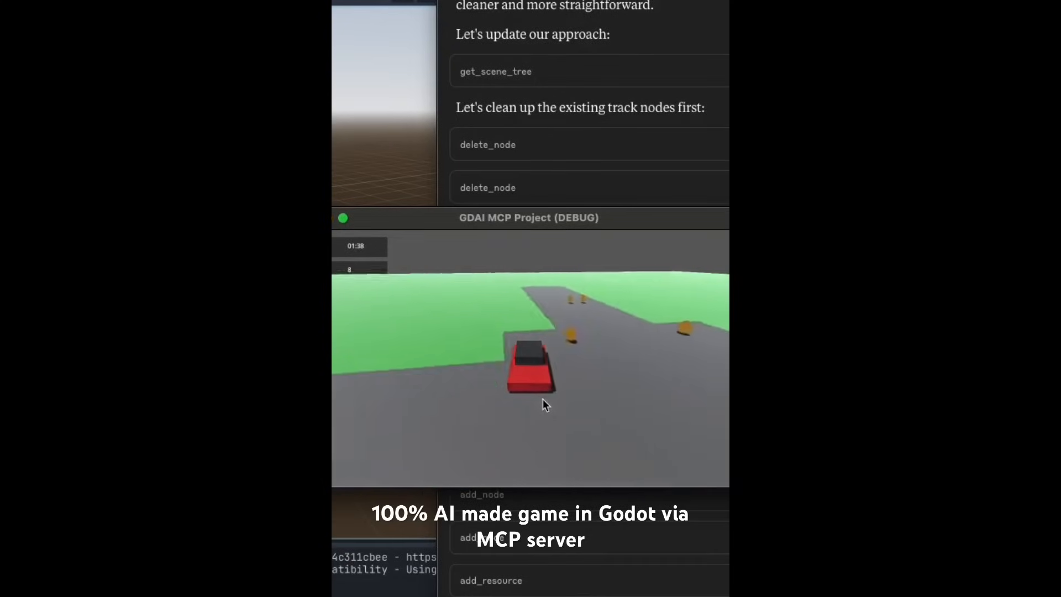
pyautogui.scroll(-3)
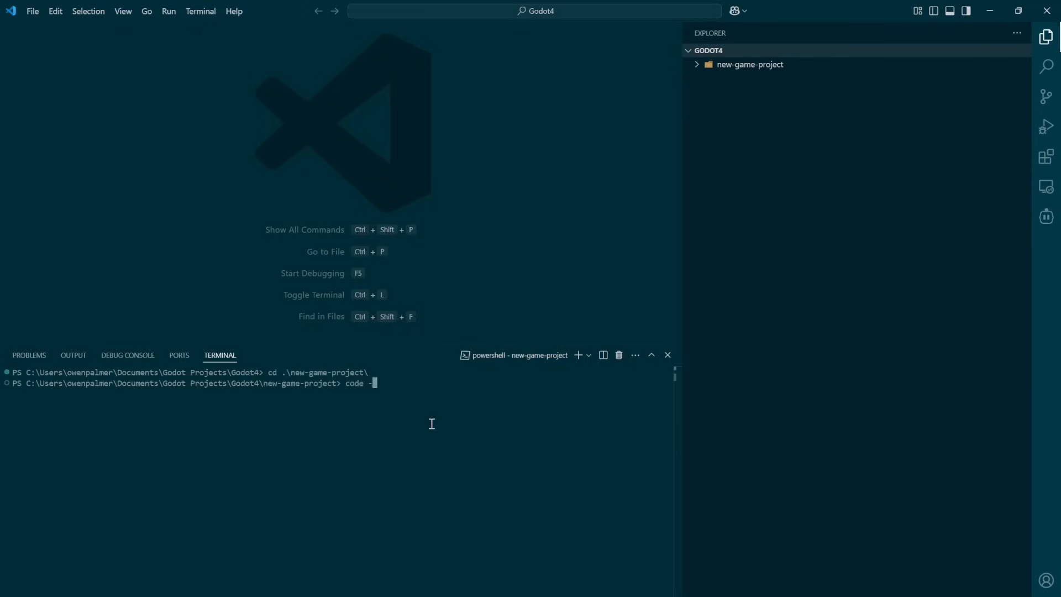
# Step: Run code . to list new-game-project's Godot files in VS Code
pyautogui.press('Enter')
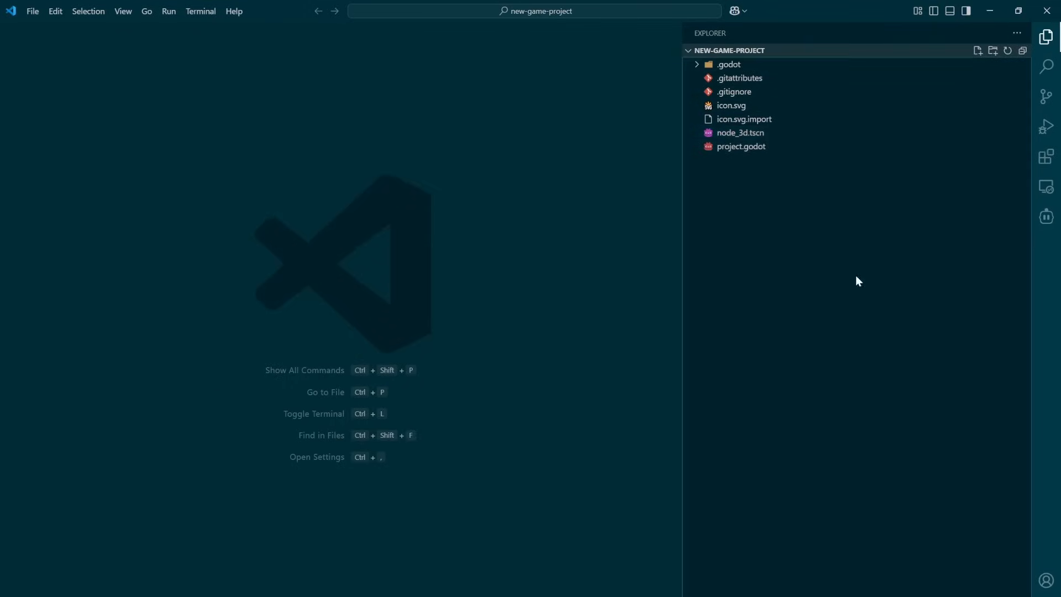
pyautogui.click(1046, 216)
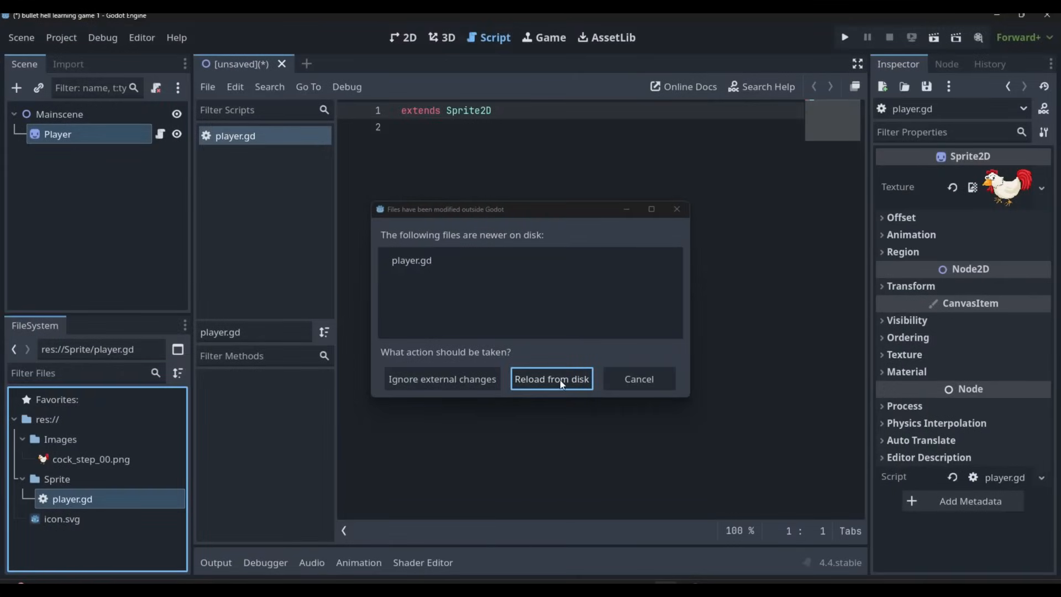
# Step: Reload player.gd from disk, run the project and select the current scene as main
pyautogui.click(551, 378)
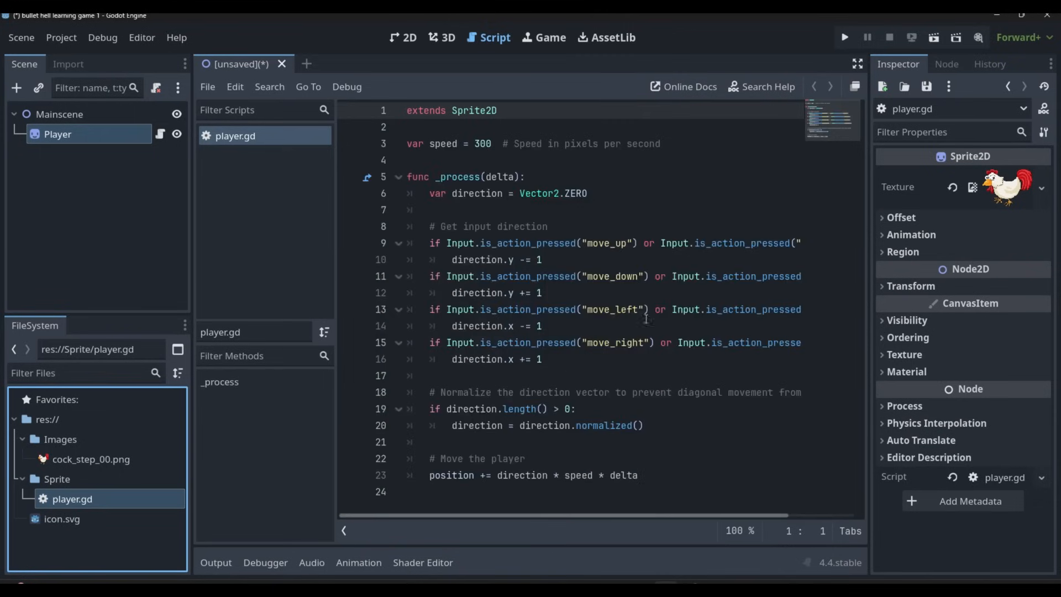
pyautogui.click(844, 37)
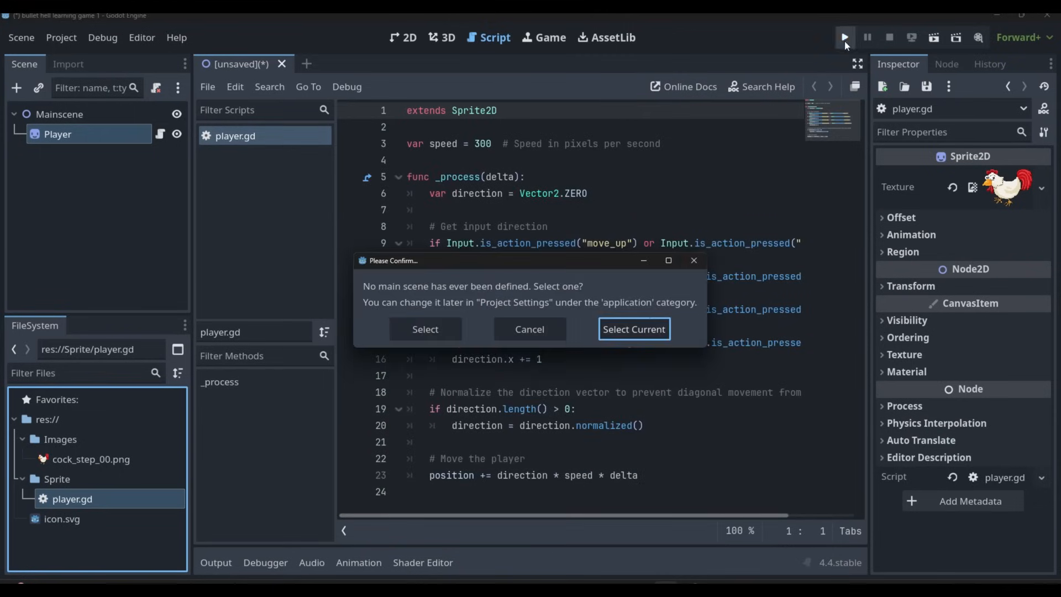
pyautogui.click(634, 329)
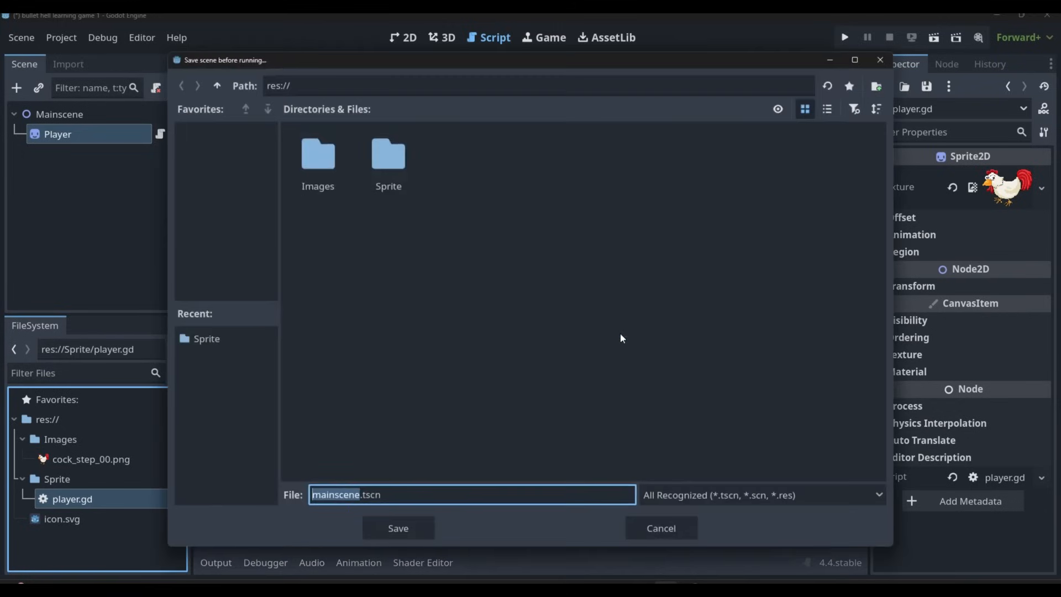
# Step: Create a new folder named Scene in the save dialog
pyautogui.click(876, 87)
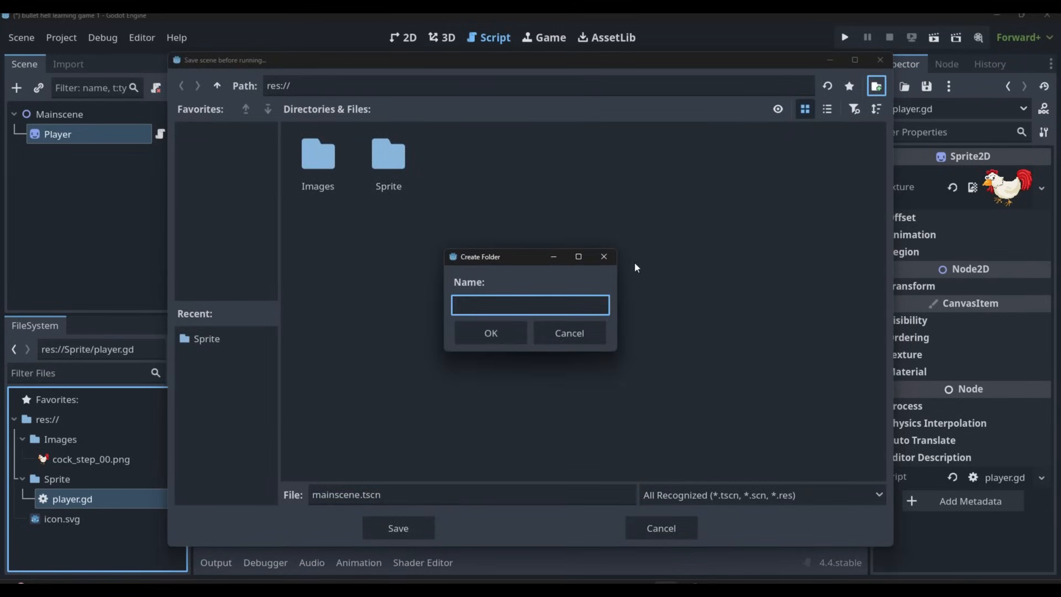
pyautogui.write('Scene')
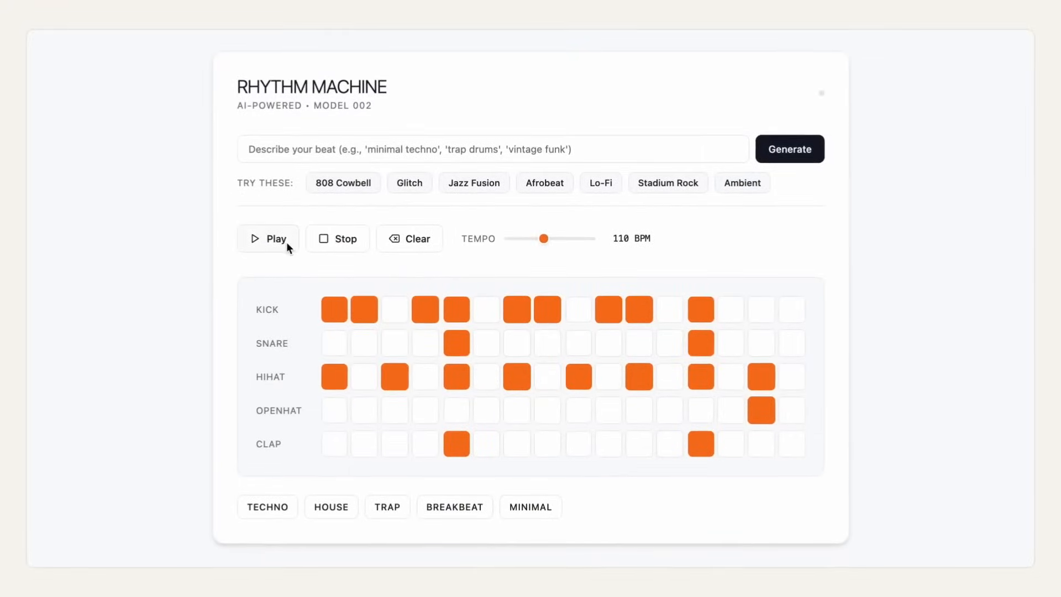
# Step: Start the 110 BPM drum pattern playing in Rhythm Machine
pyautogui.click(270, 239)
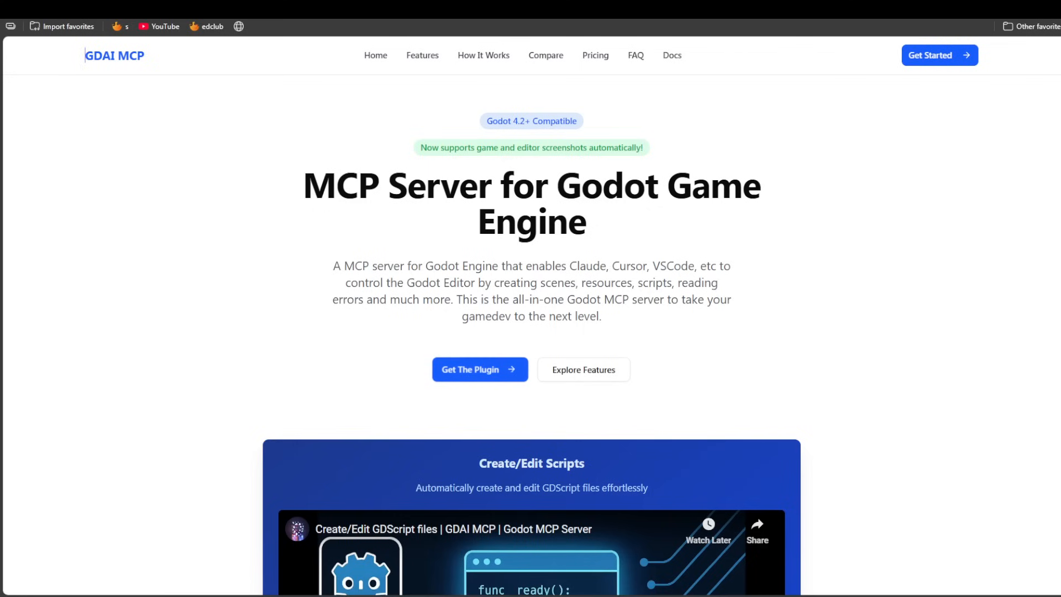
# Step: Scroll past Features and How It Works to Compatible IDEs & MCP Clients: Cursor, Windsurf, VSCode Copilot
pyautogui.scroll(-3)
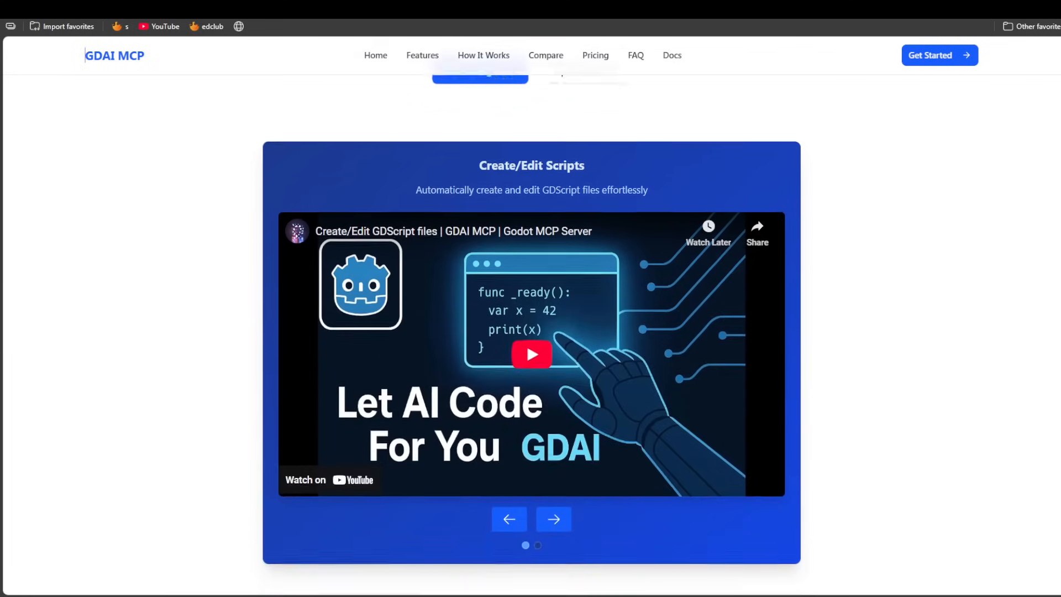
pyautogui.scroll(-3)
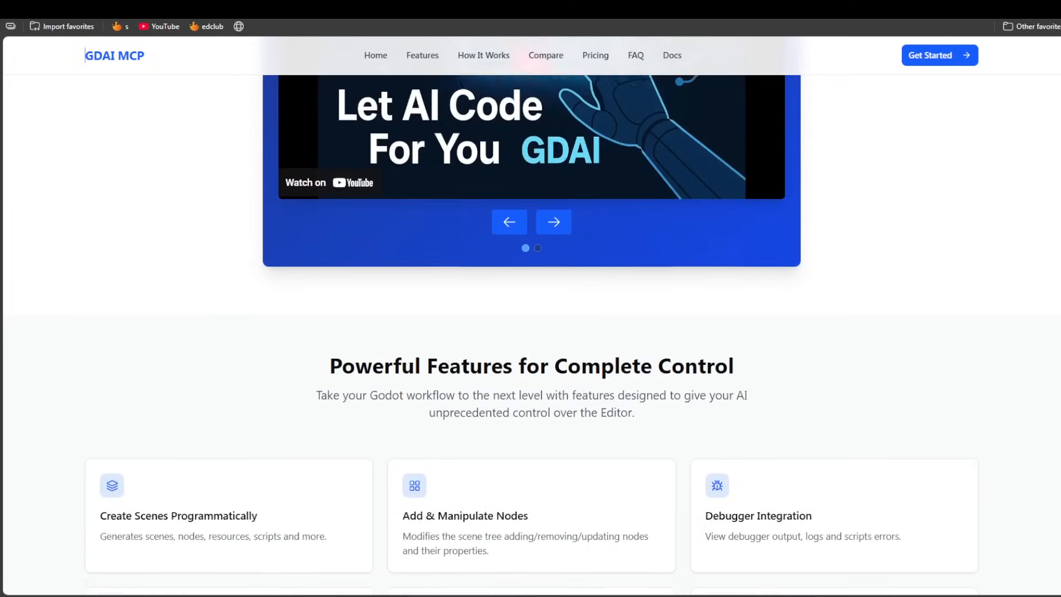
pyautogui.scroll(-3)
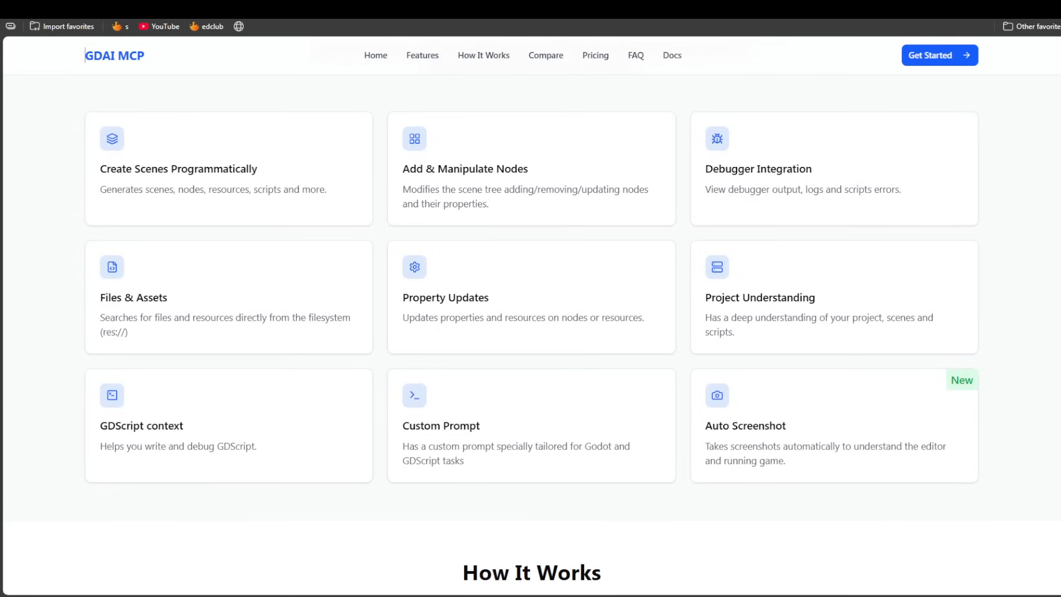
pyautogui.scroll(-3)
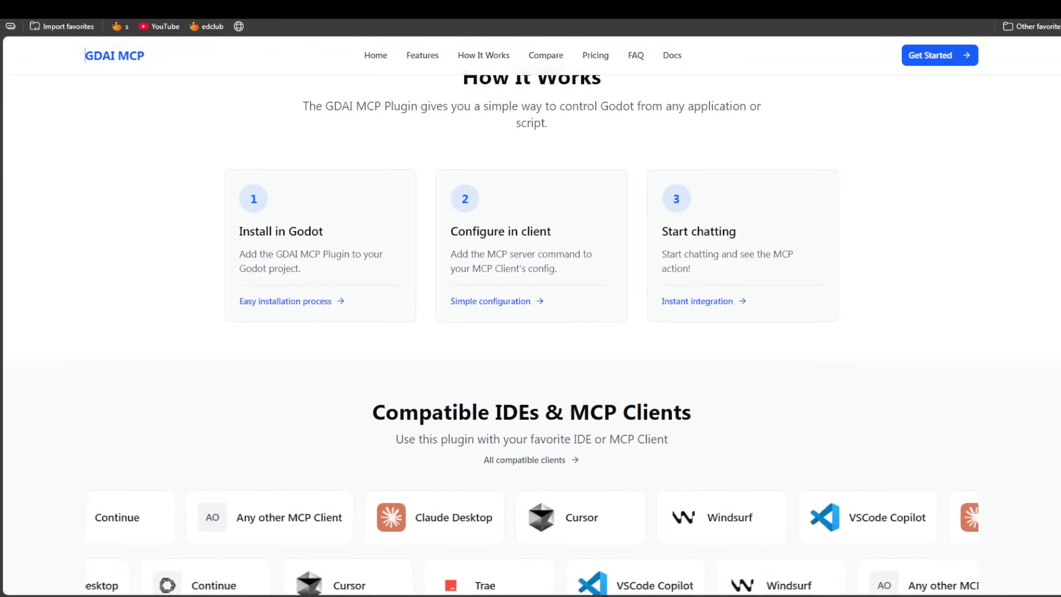
pyautogui.scroll(-3)
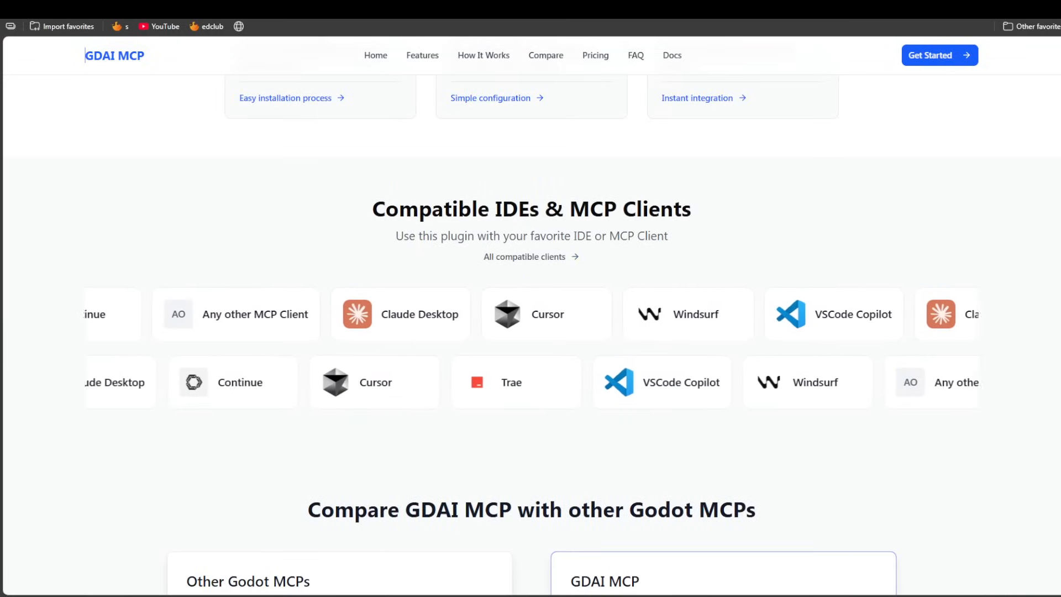